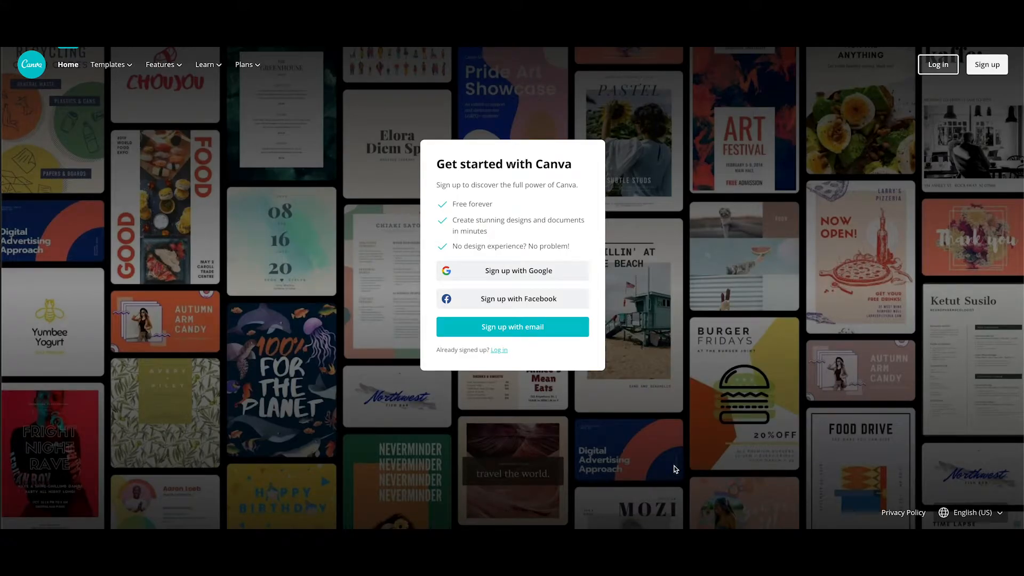
mouse_move(667, 469)
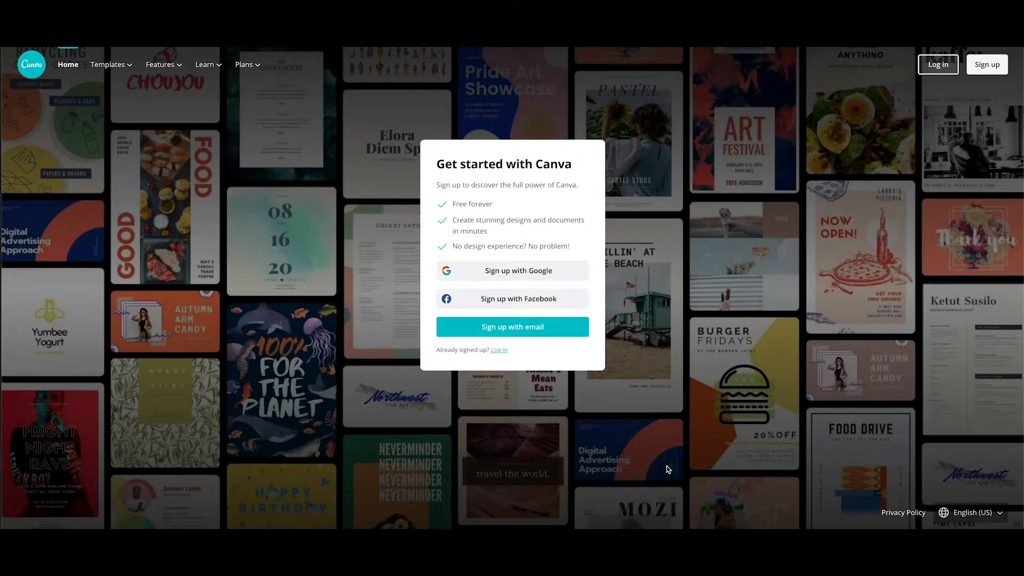
mouse_move(666, 468)
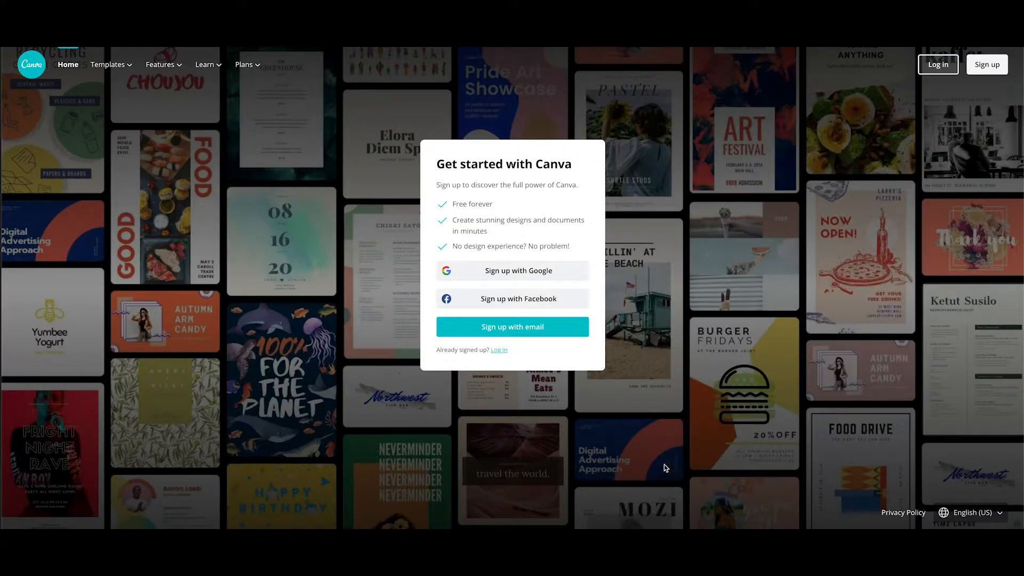
mouse_move(745, 369)
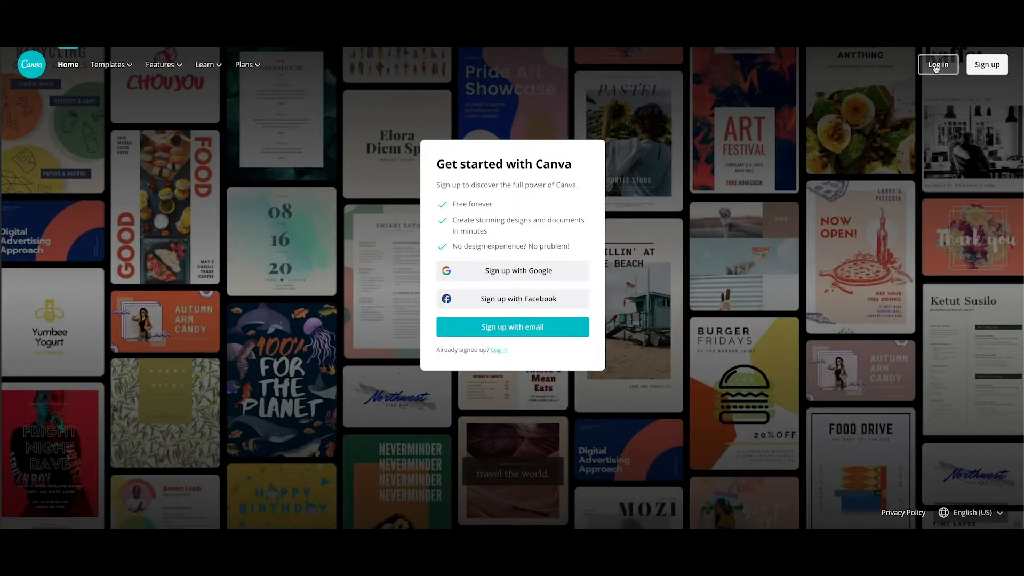
Switch the landing page to the log-in form for an existing account
click(498, 350)
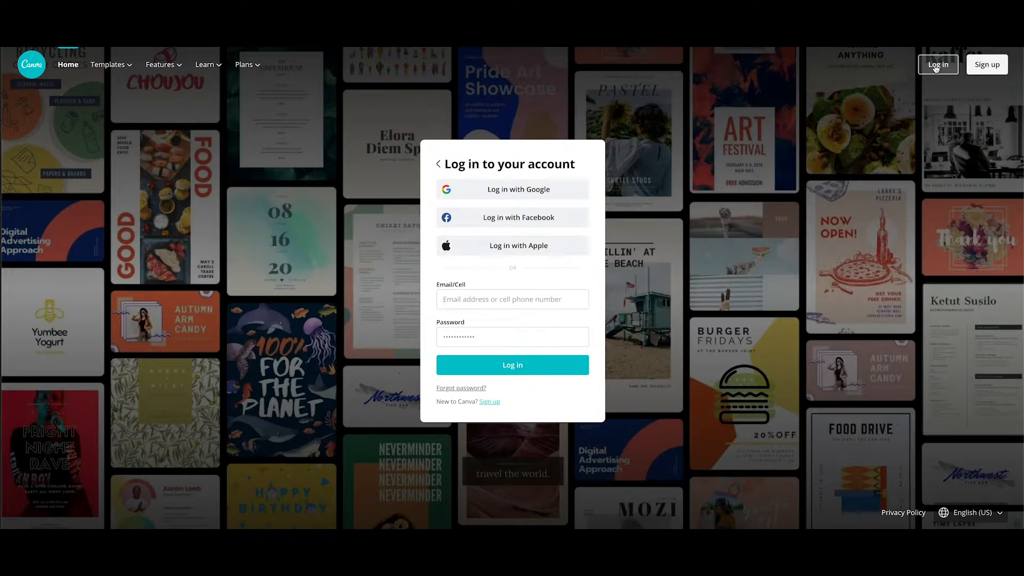
mouse_move(919, 87)
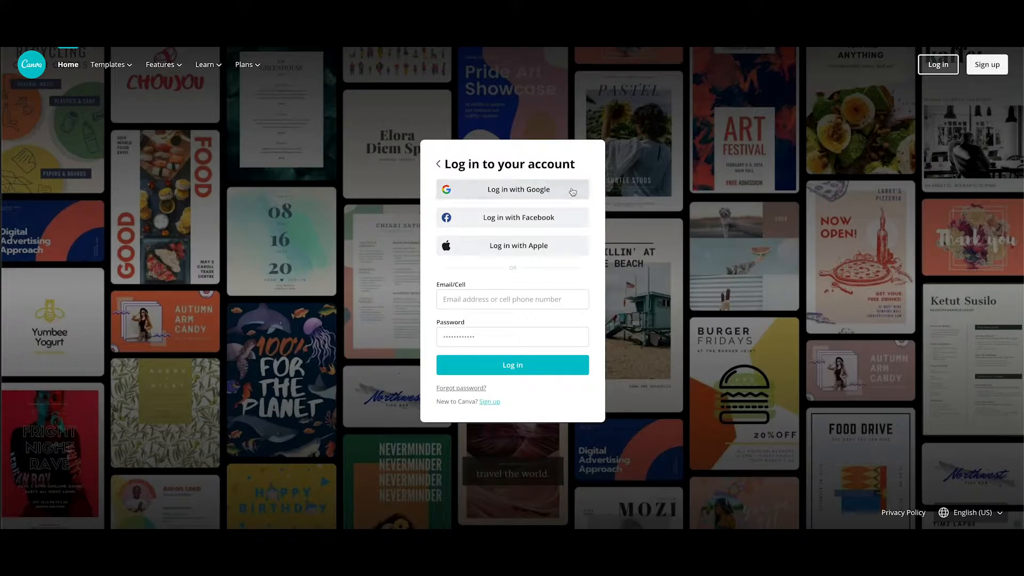
Sign in with Google and open the home page's design search suggestions
click(512, 364)
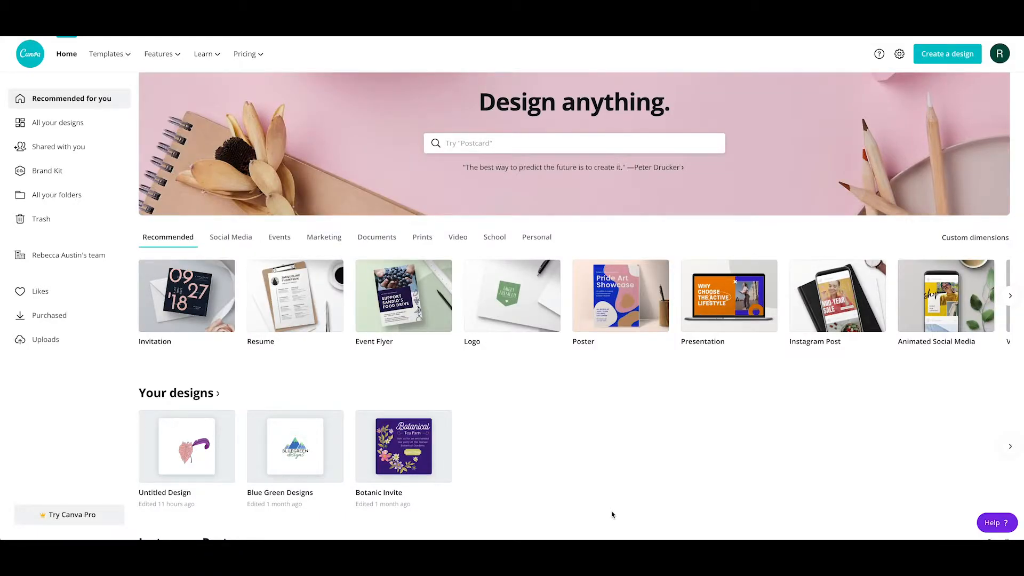
scroll(down, 3)
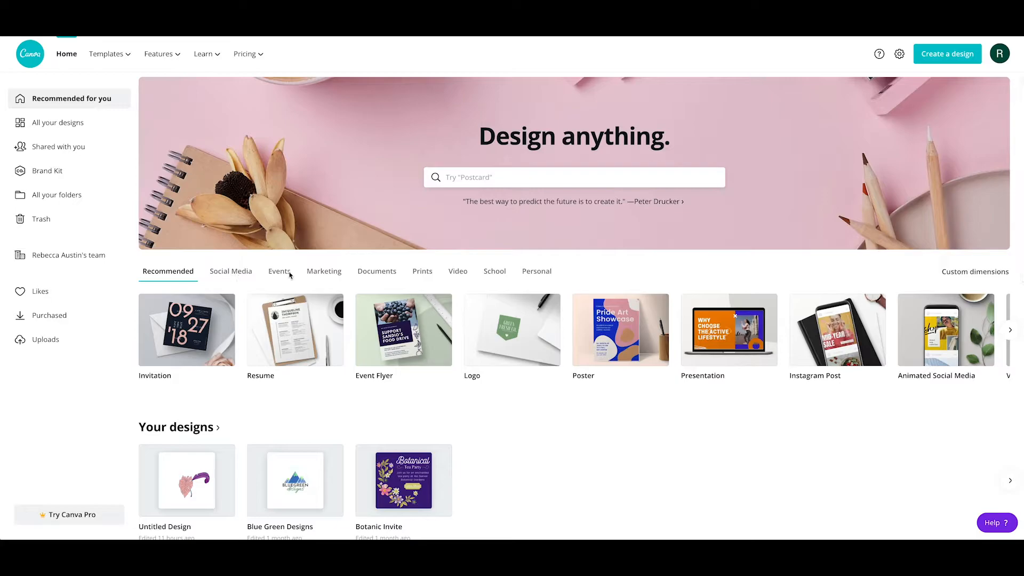
mouse_move(535, 273)
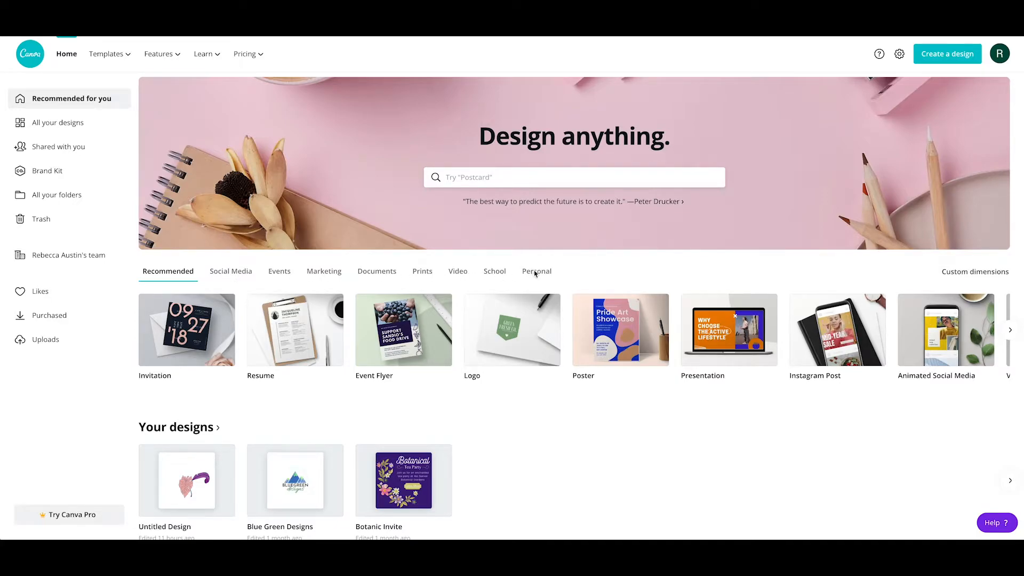
click(572, 177)
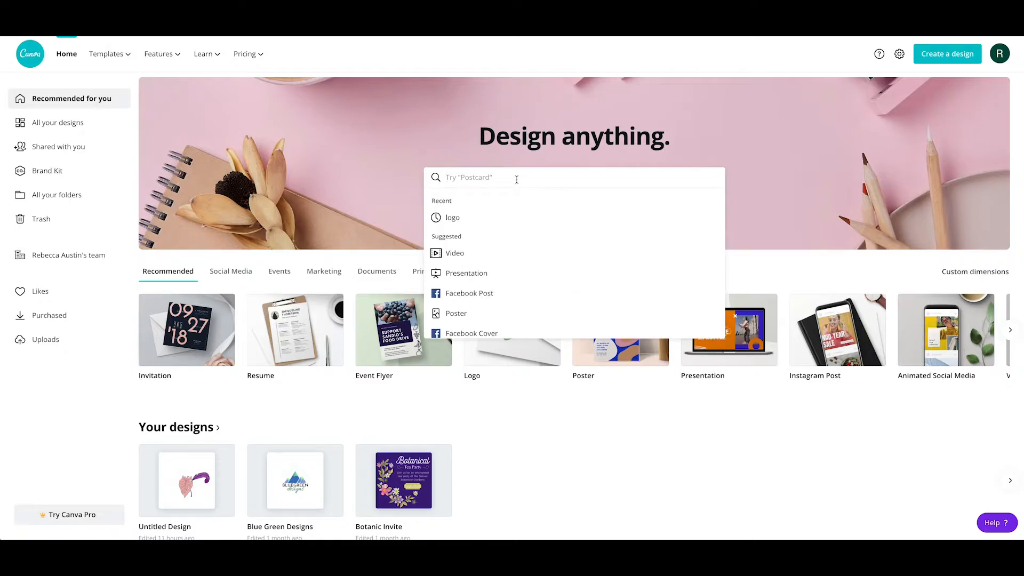
mouse_move(387, 178)
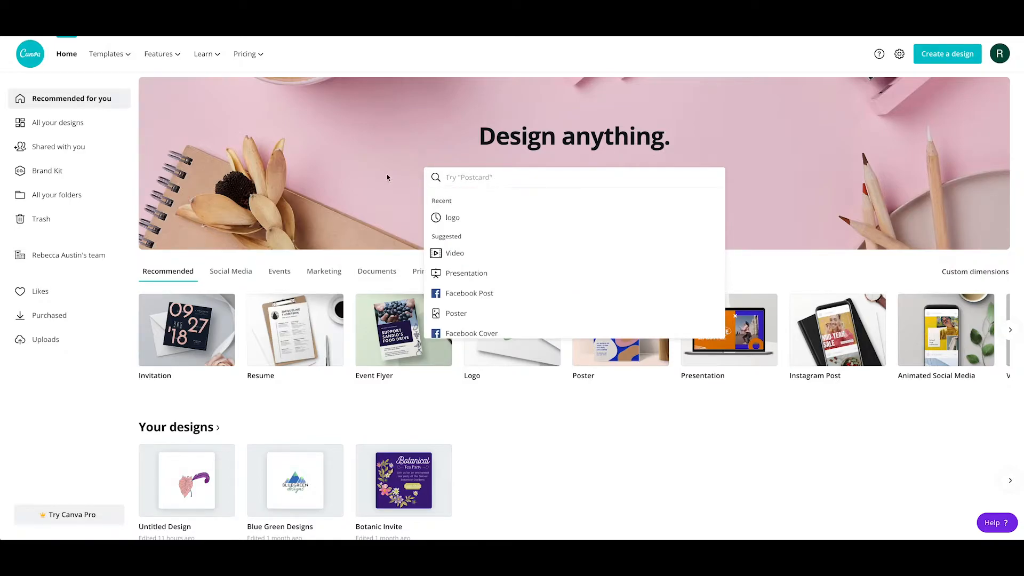
click(107, 53)
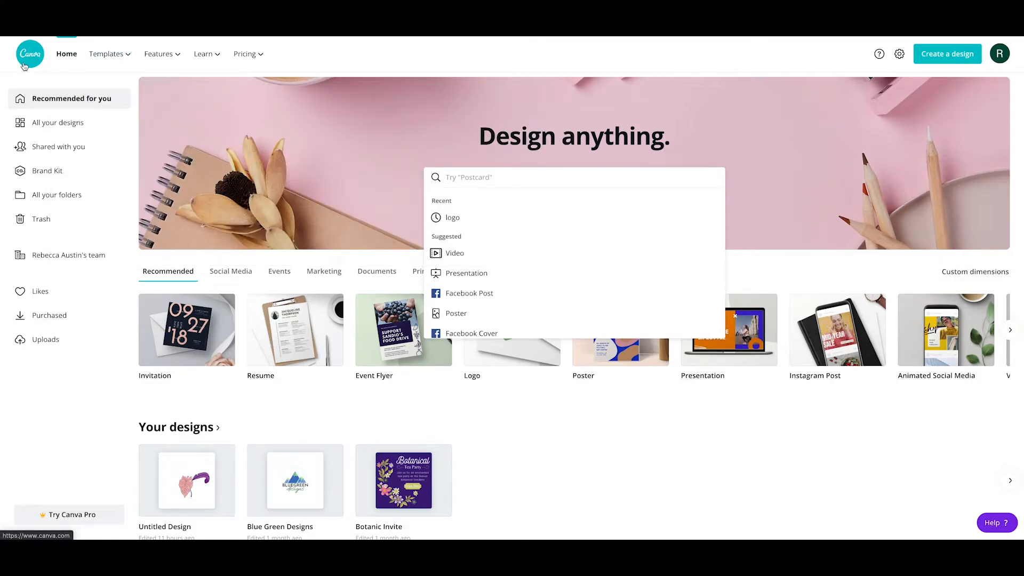
click(107, 53)
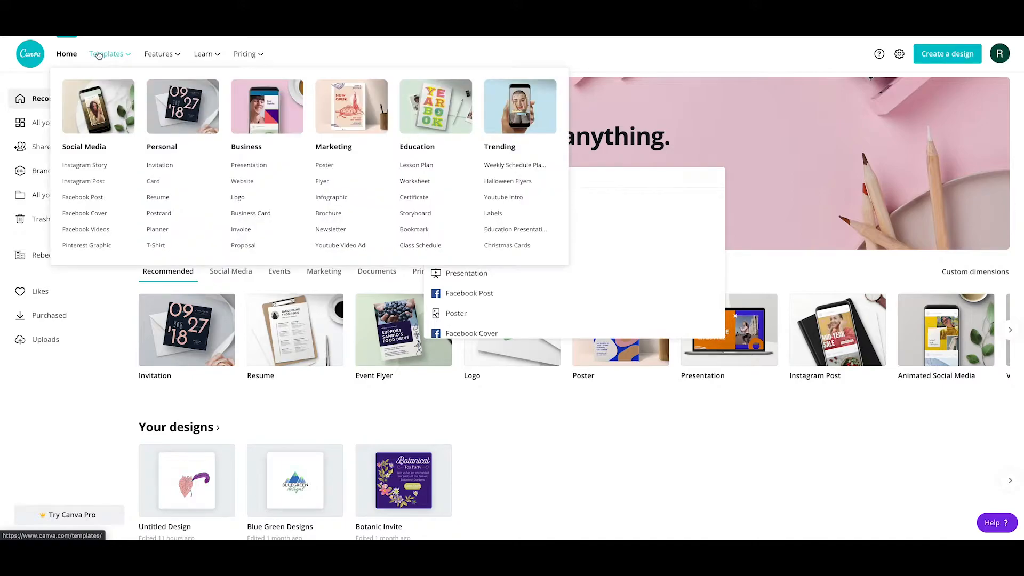
click(159, 54)
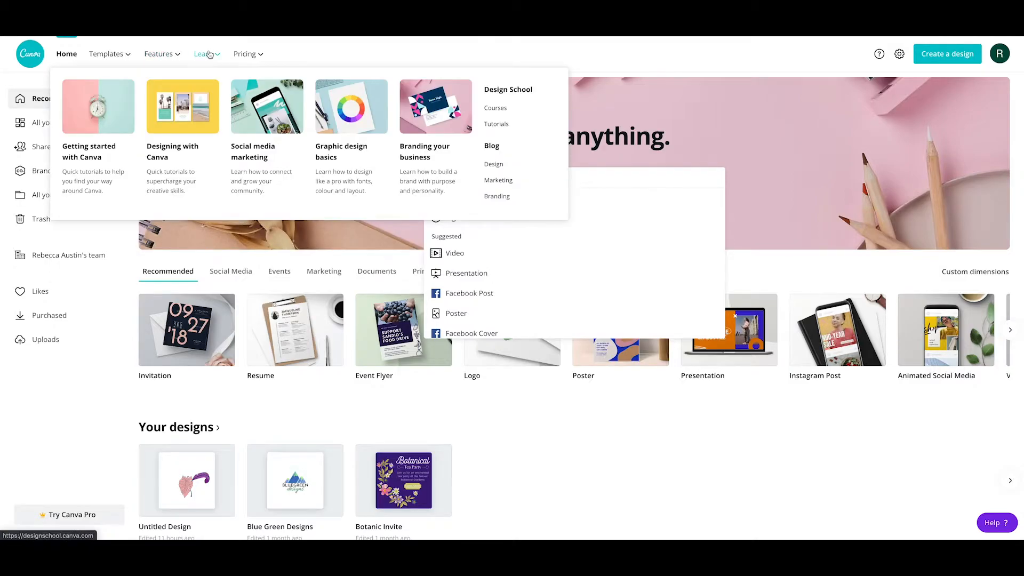
mouse_move(245, 54)
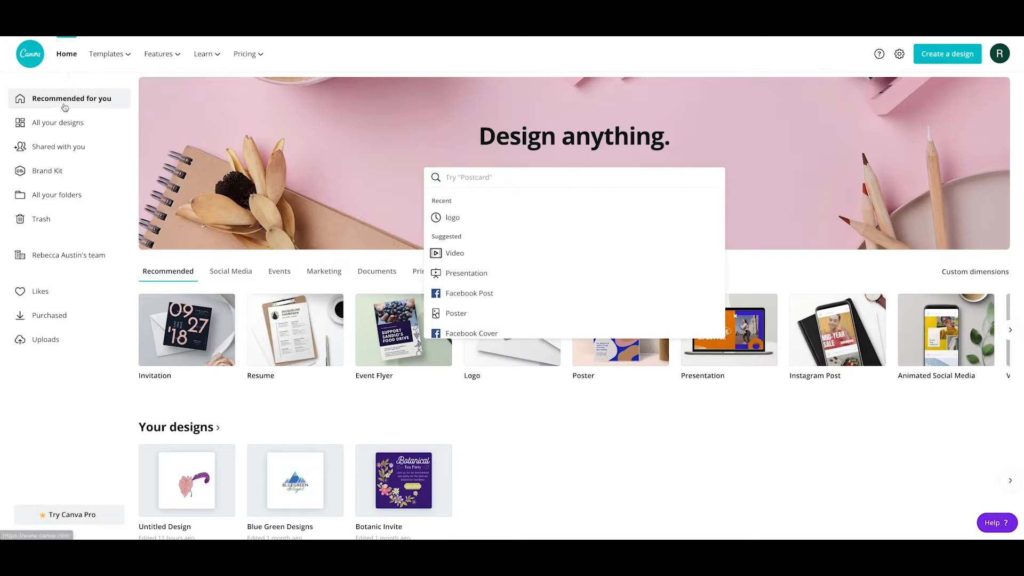
mouse_move(64, 107)
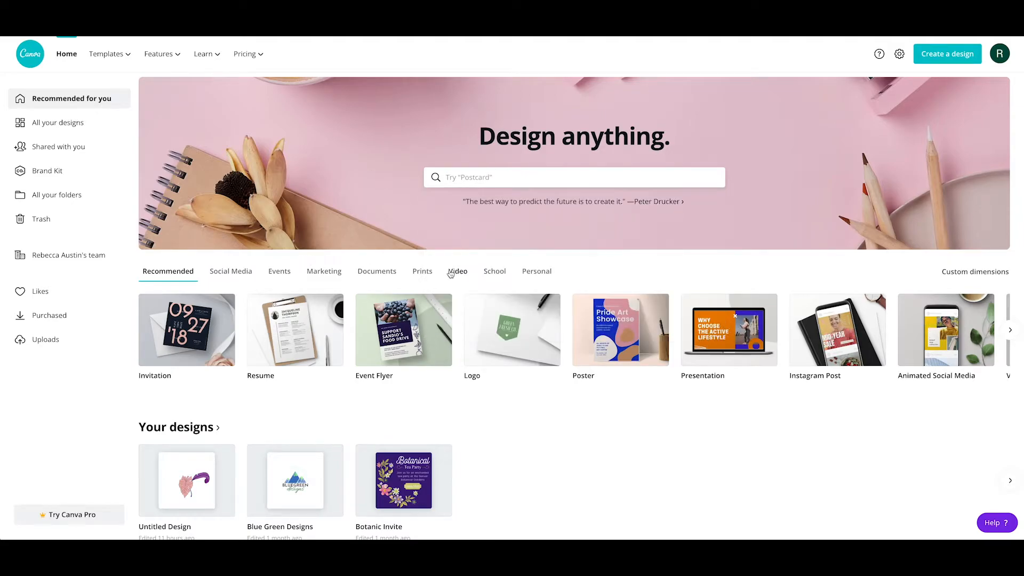
scroll(down, 3)
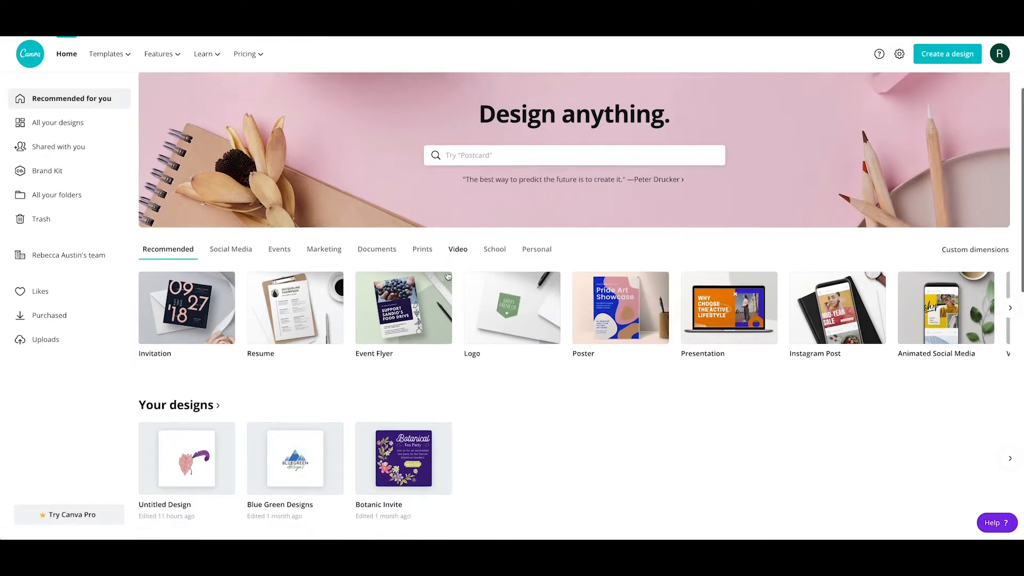
scroll(down, 3)
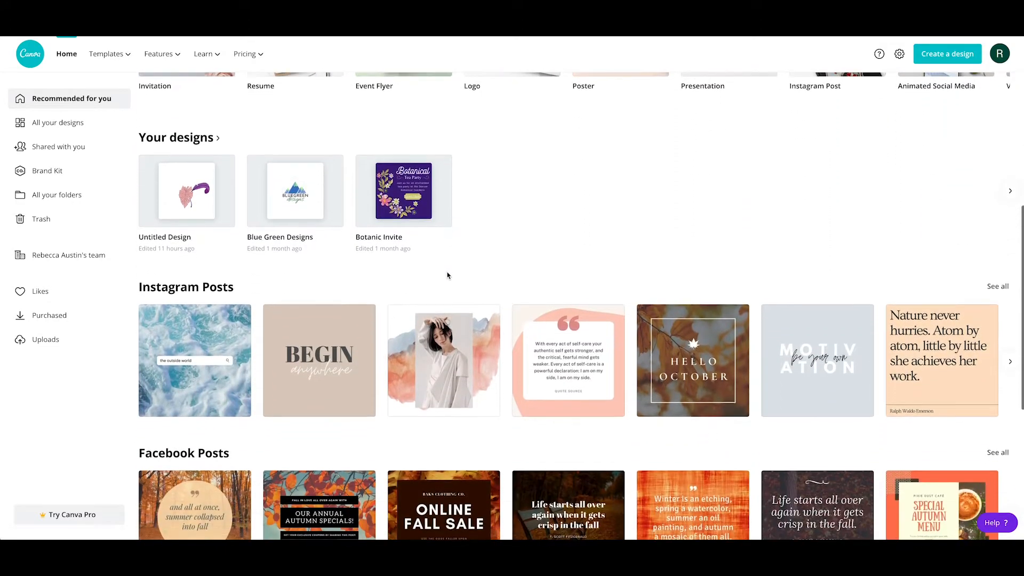
scroll(down, 3)
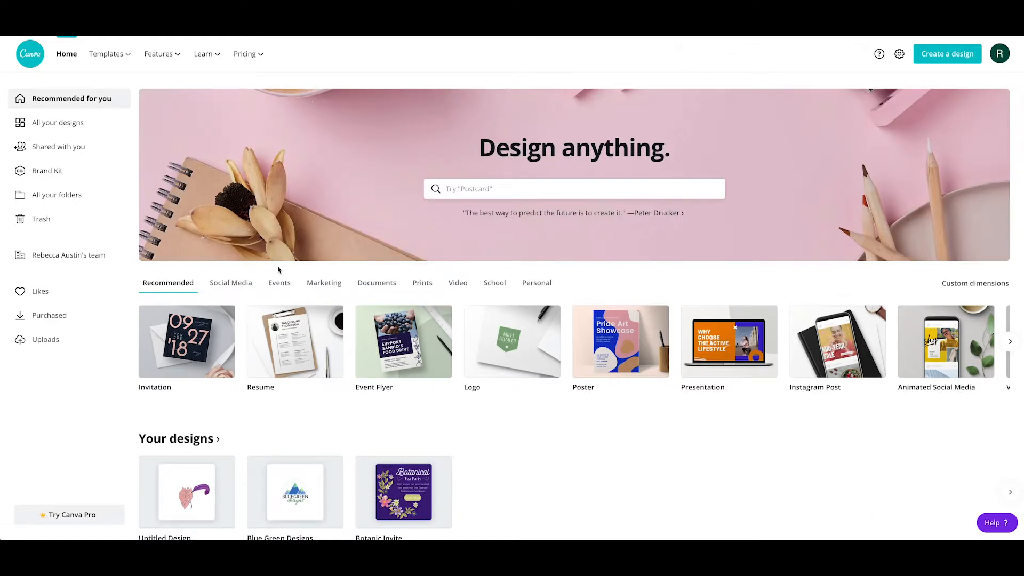
Browse the Events design types, then the Marketing types like Instagram Ad and Flyer
click(279, 282)
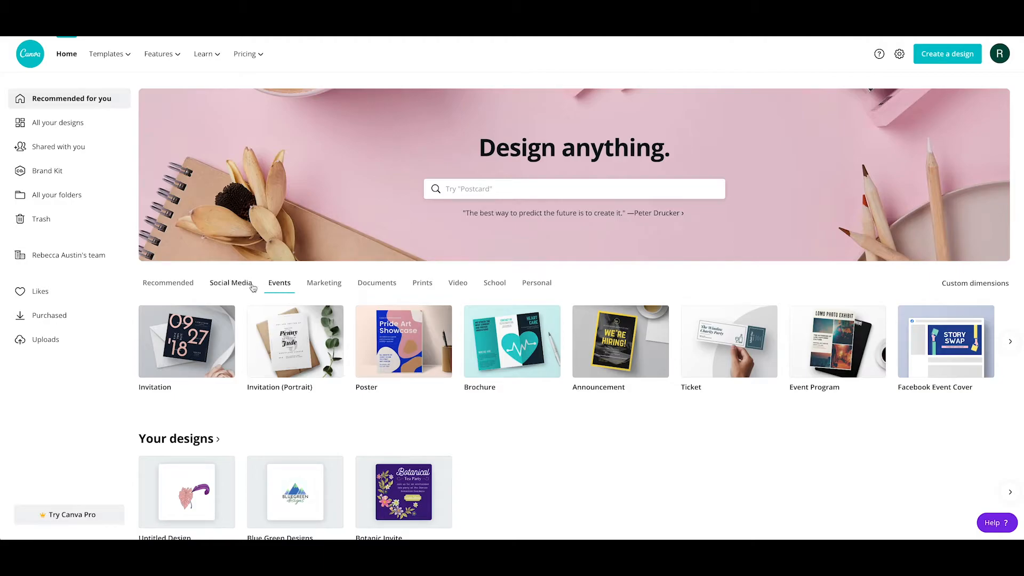
mouse_move(237, 289)
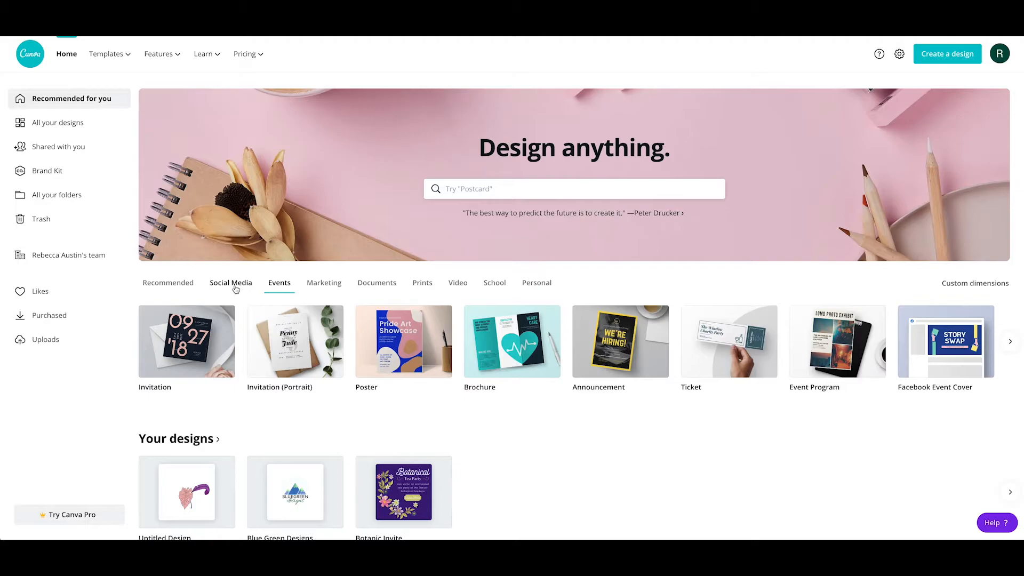
click(323, 283)
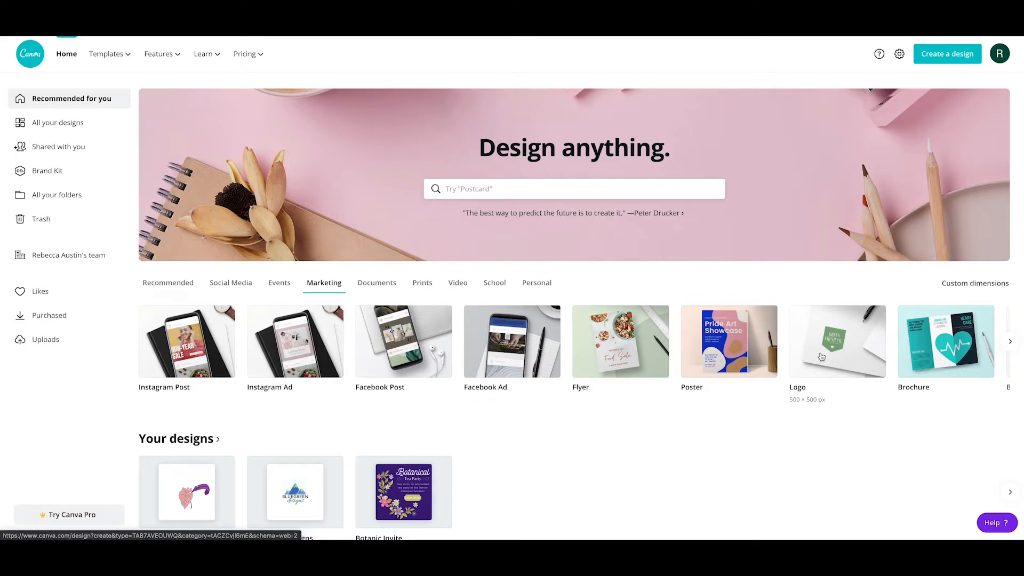
scroll(down, 3)
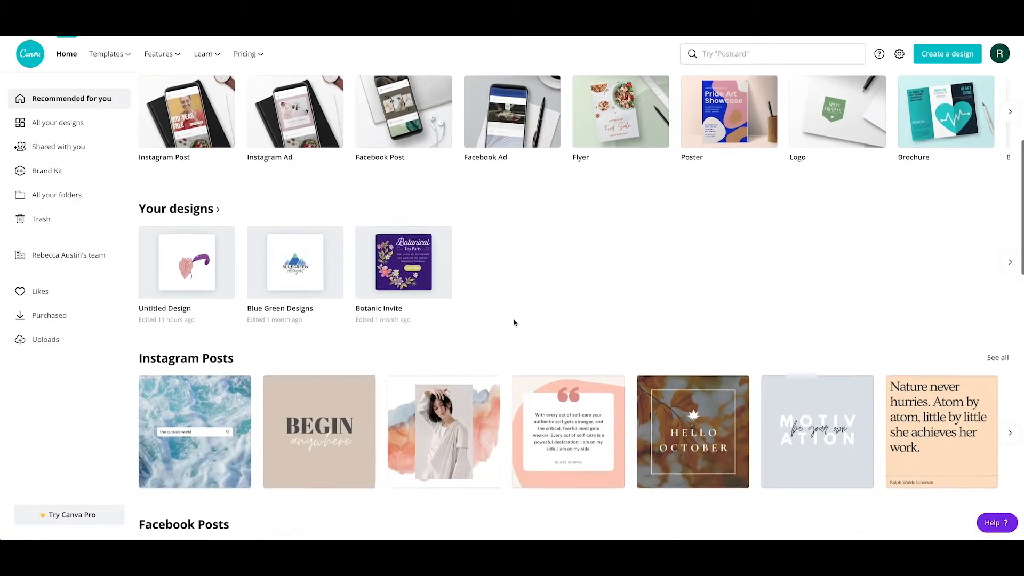
scroll(down, 3)
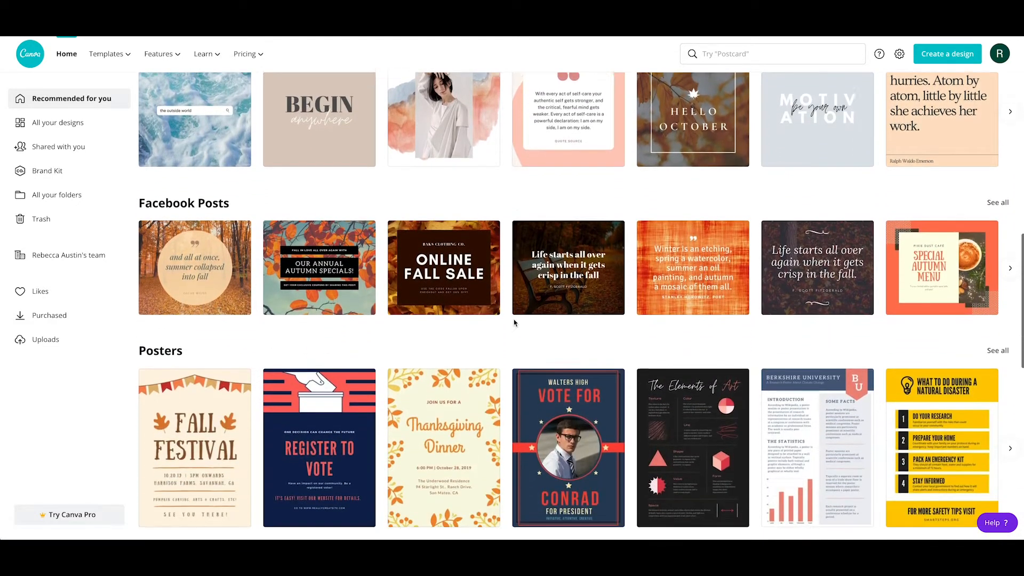
scroll(down, 3)
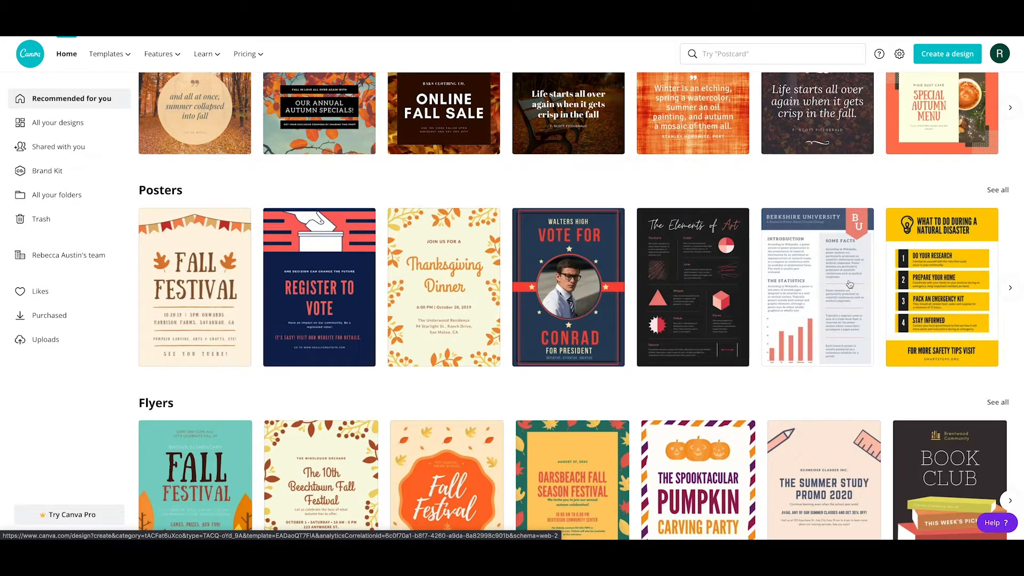
click(998, 190)
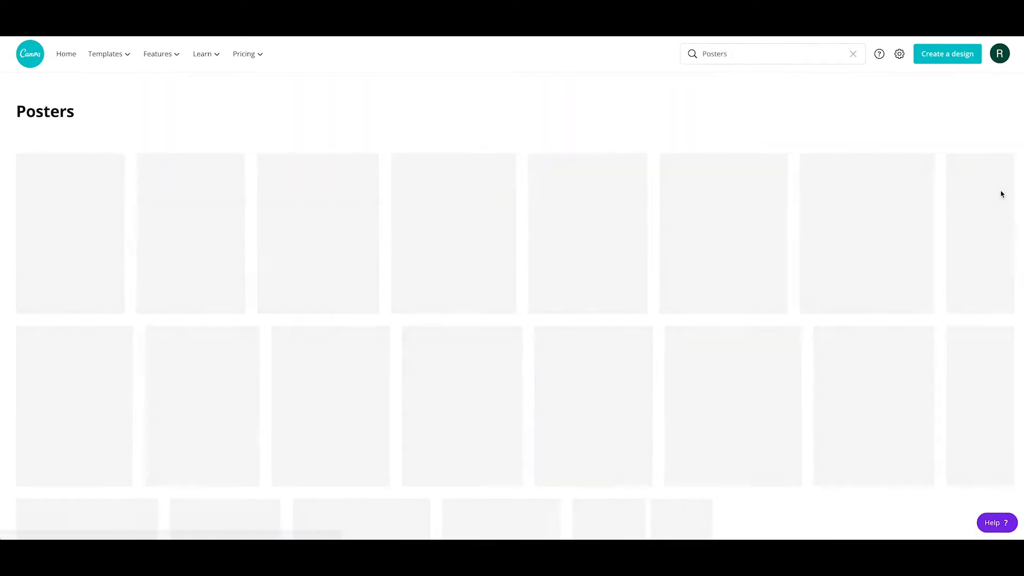
click(66, 53)
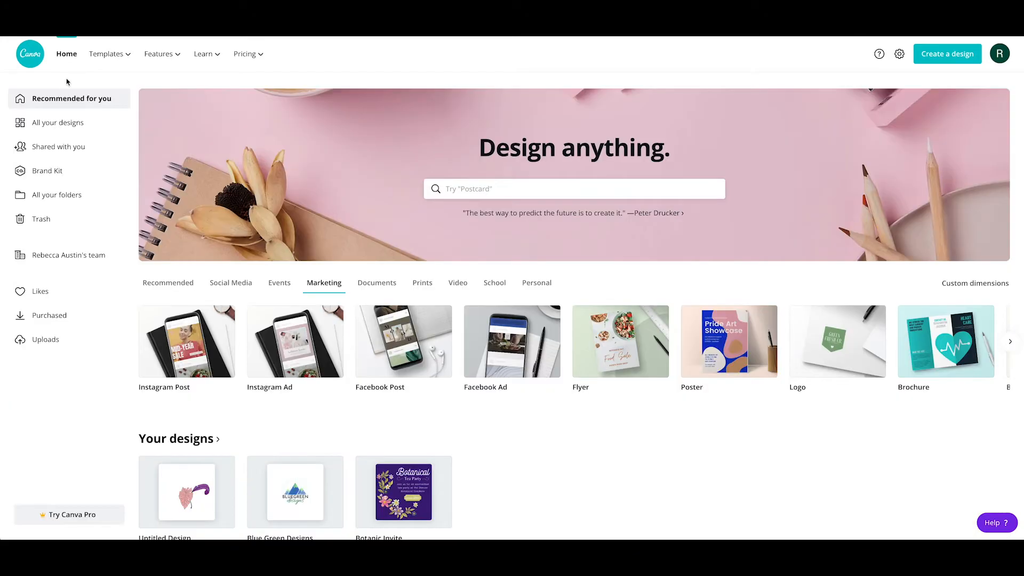
mouse_move(67, 101)
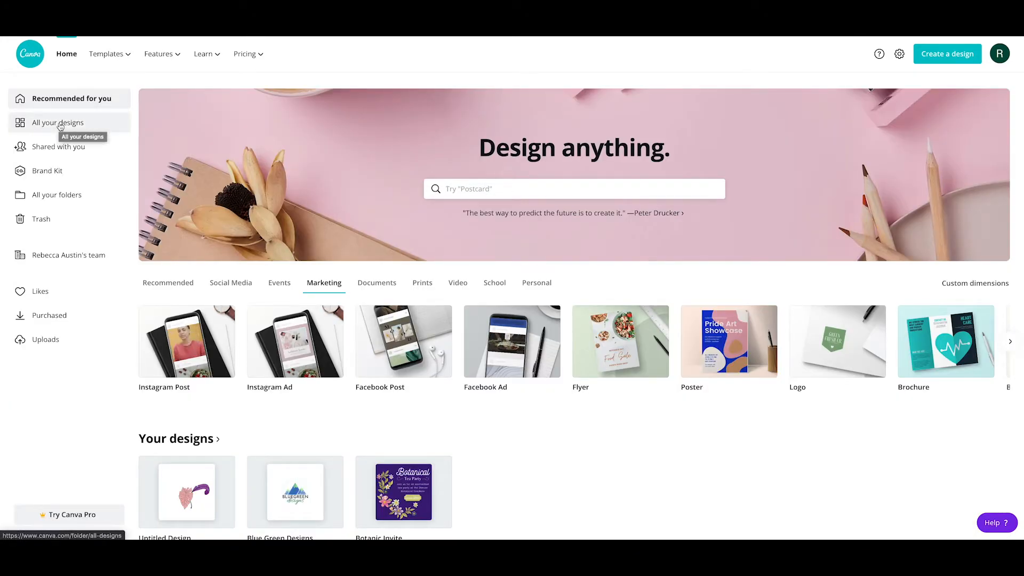
Open All your designs to list Untitled Design, Blue Green Designs and Botanic Invite
click(57, 122)
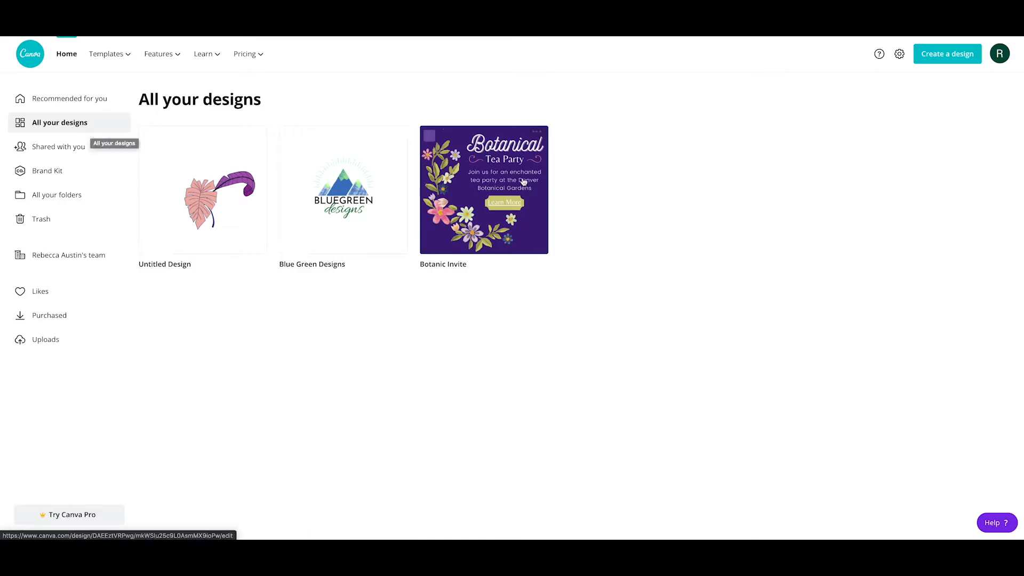
mouse_move(597, 167)
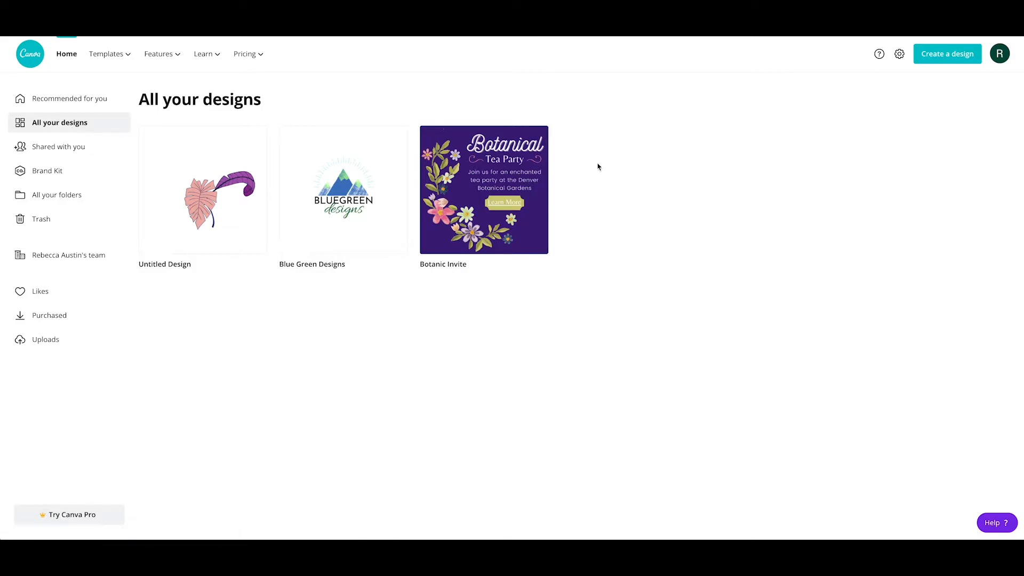
mouse_move(121, 161)
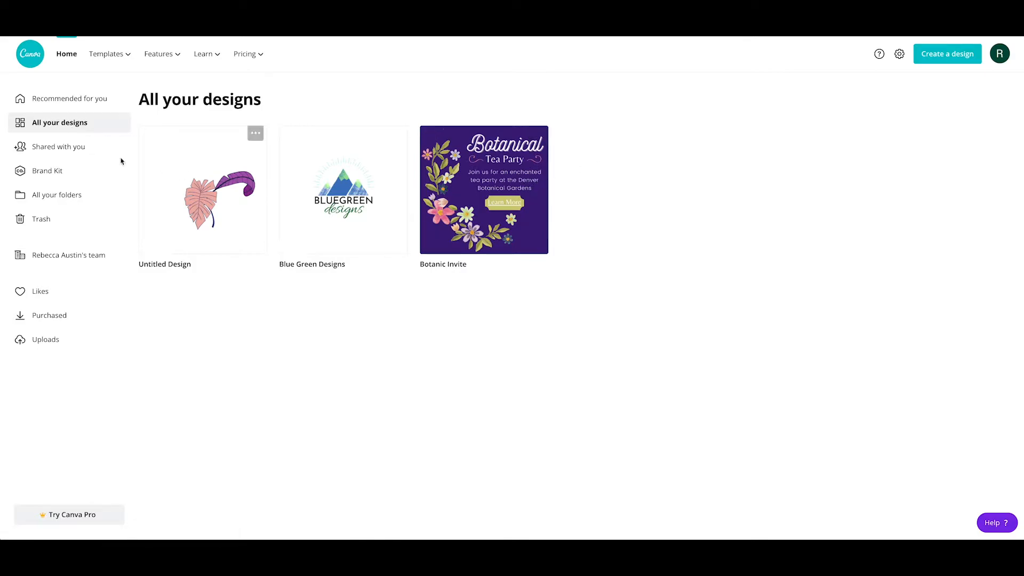
mouse_move(58, 147)
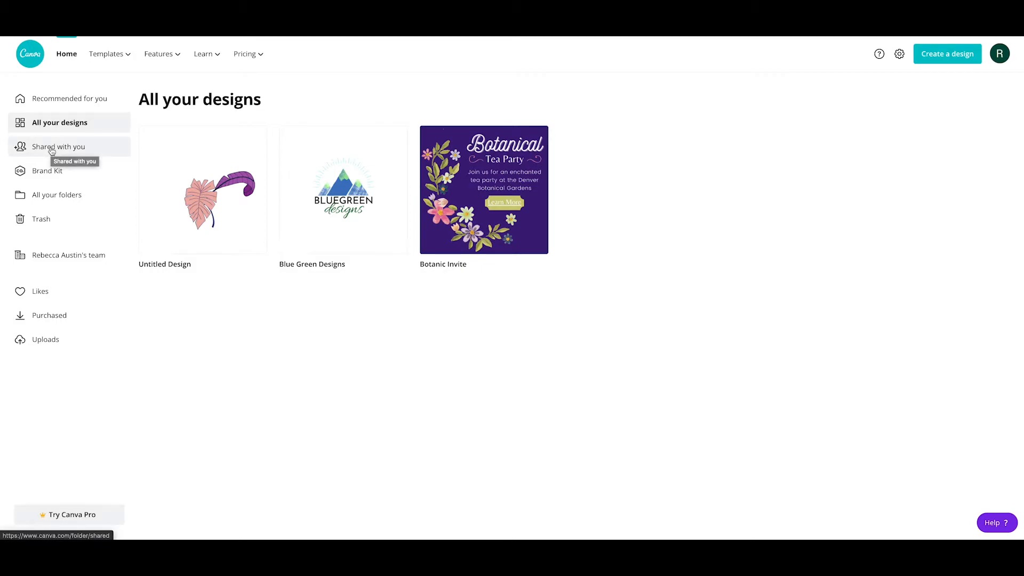
Open the Shared with you page, confirming no designs are shared
click(58, 146)
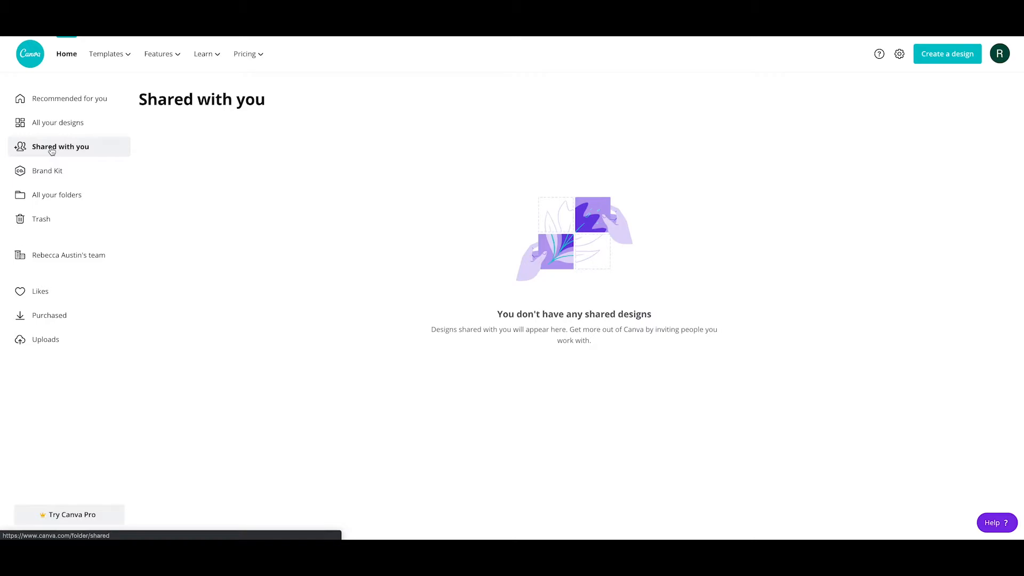
mouse_move(52, 160)
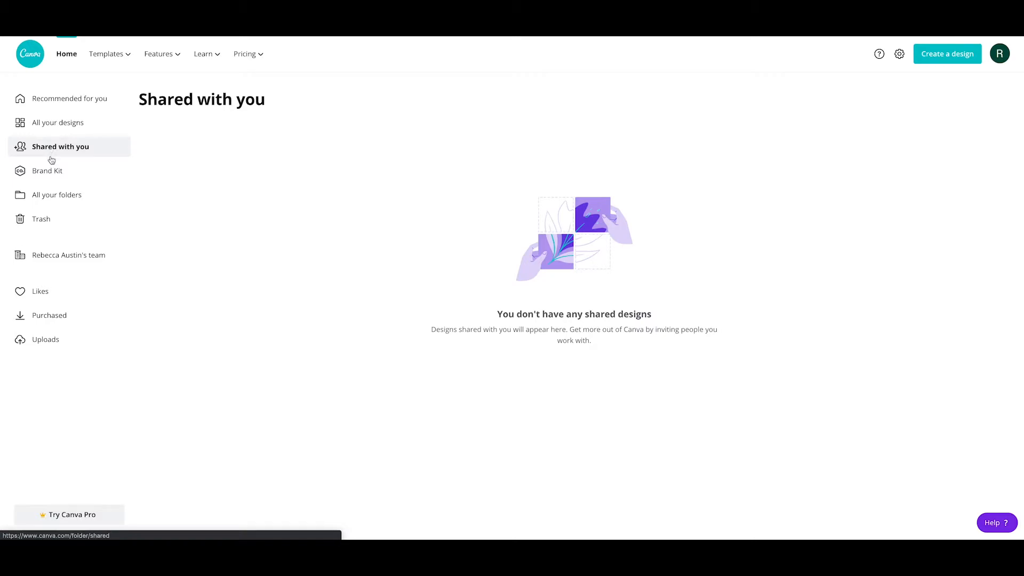
Open the Brand Kit page with logos, untitled colour palette and empty font styles
click(47, 171)
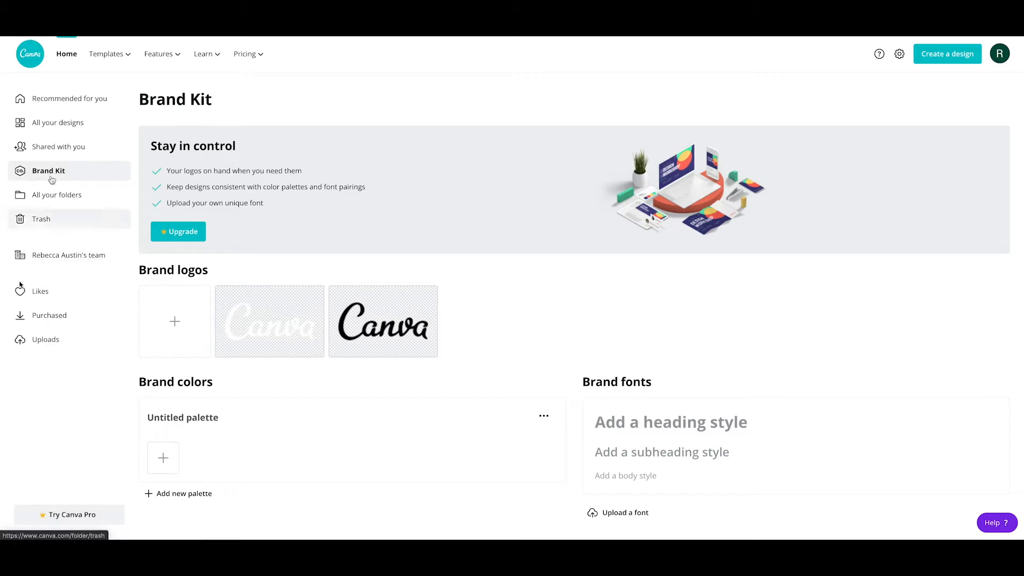
mouse_move(48, 171)
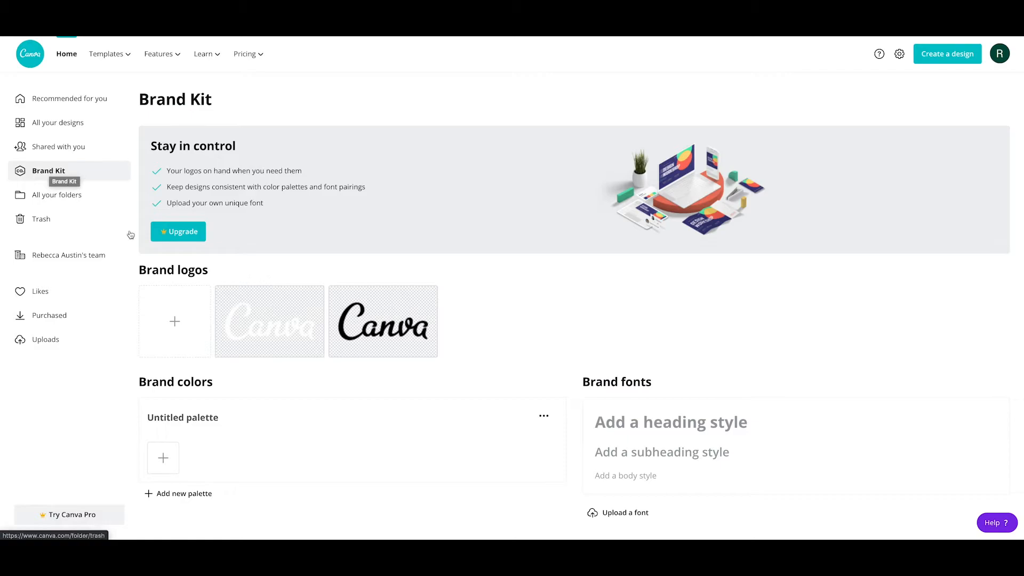
mouse_move(274, 445)
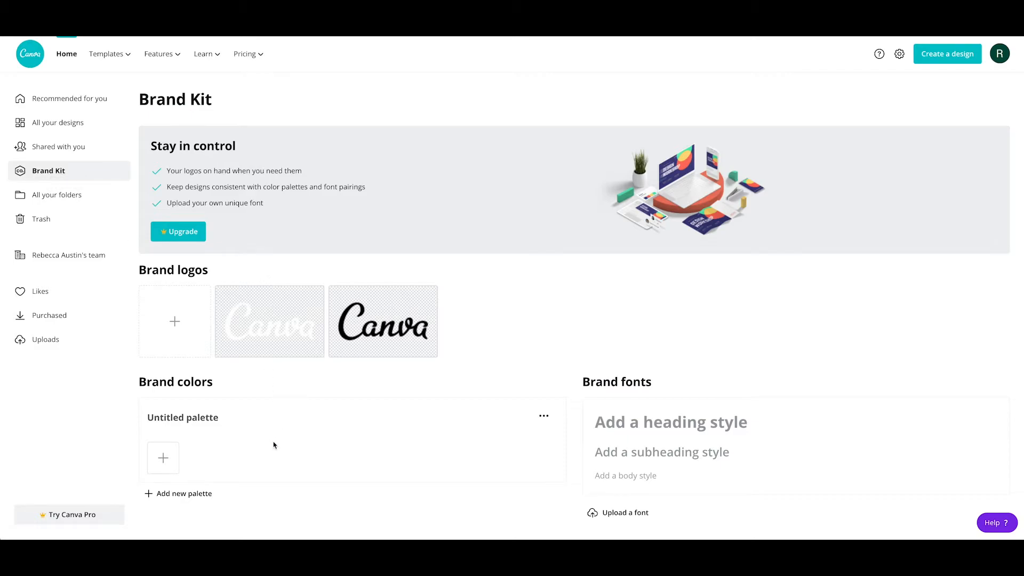
mouse_move(266, 336)
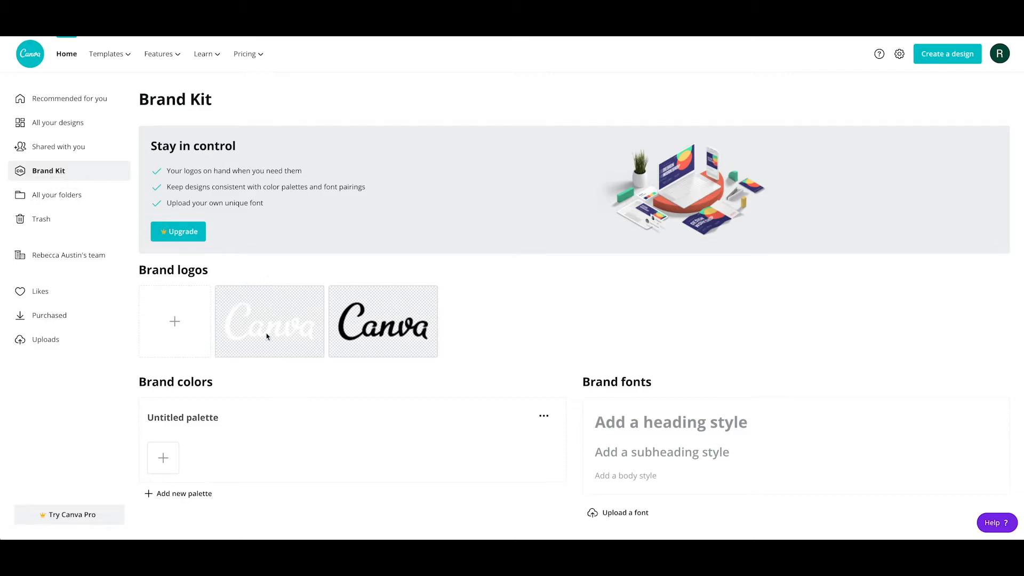
mouse_move(316, 334)
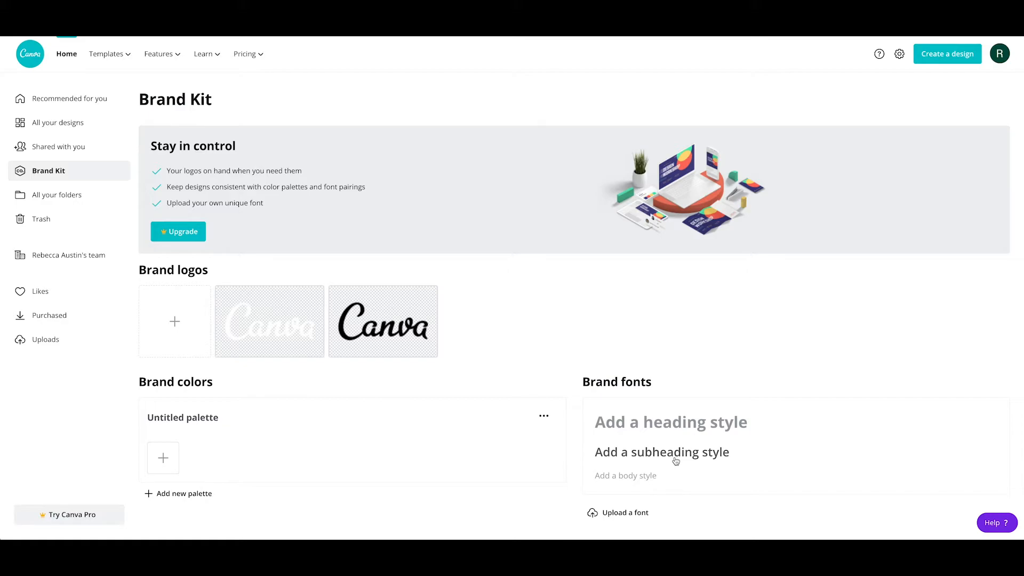
mouse_move(676, 460)
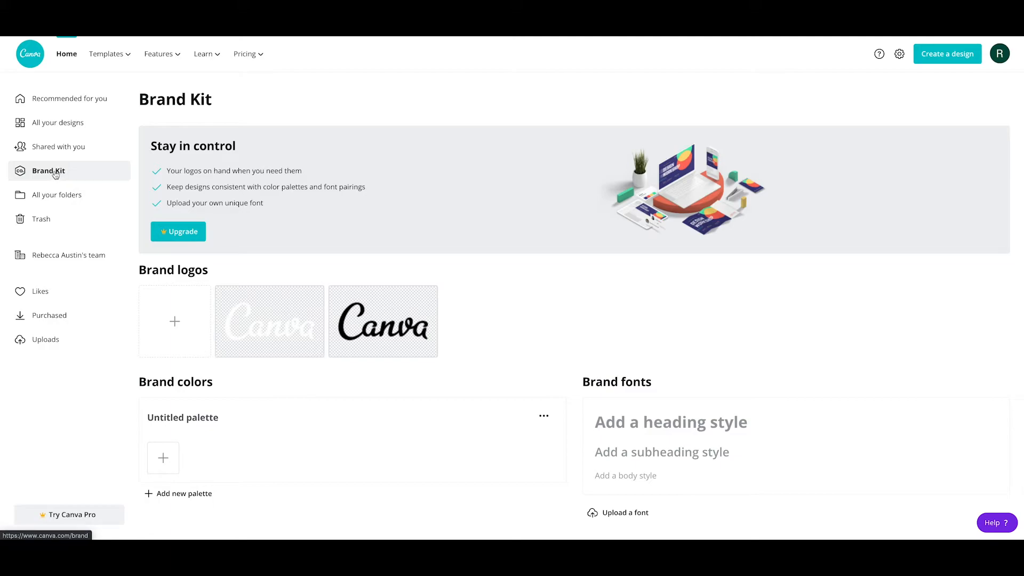
Open All your folders, peek into the empty Likes folder, and return
click(58, 195)
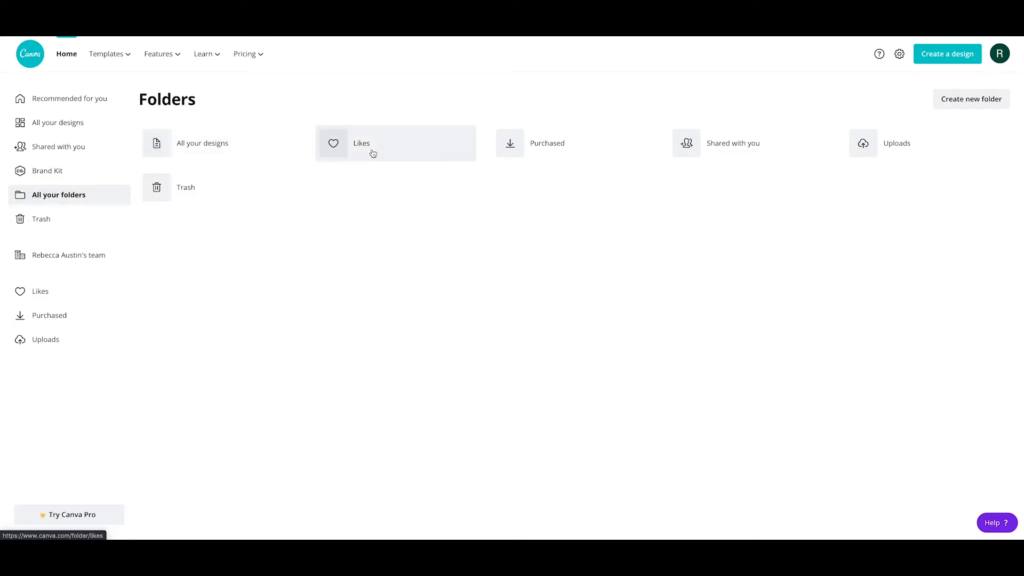
click(361, 143)
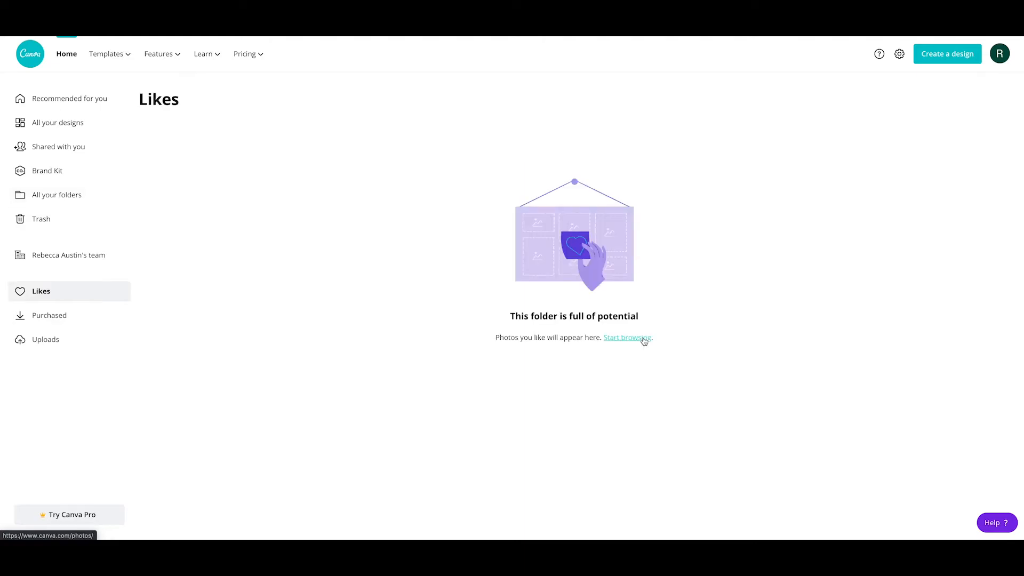
click(57, 195)
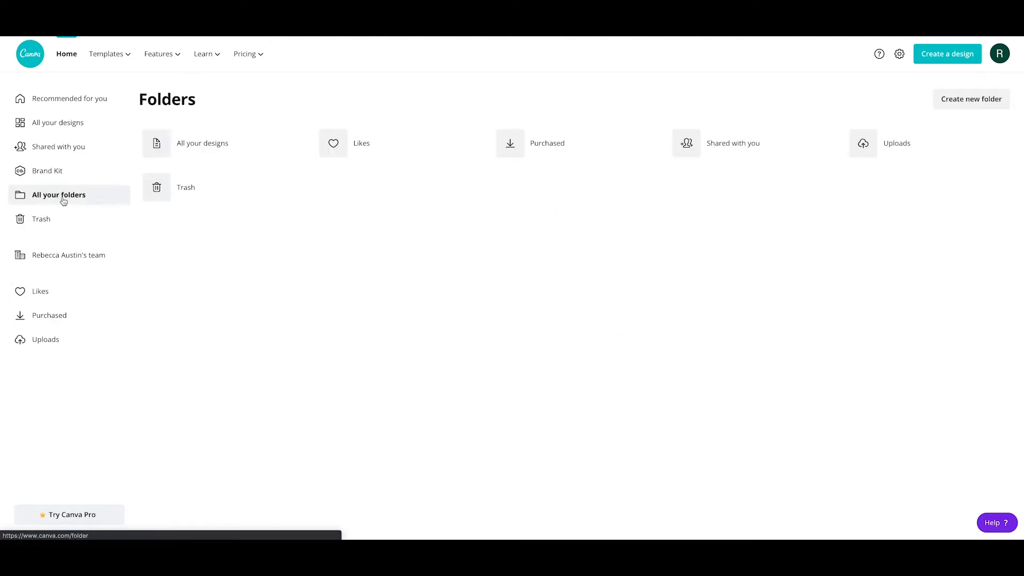
mouse_move(553, 143)
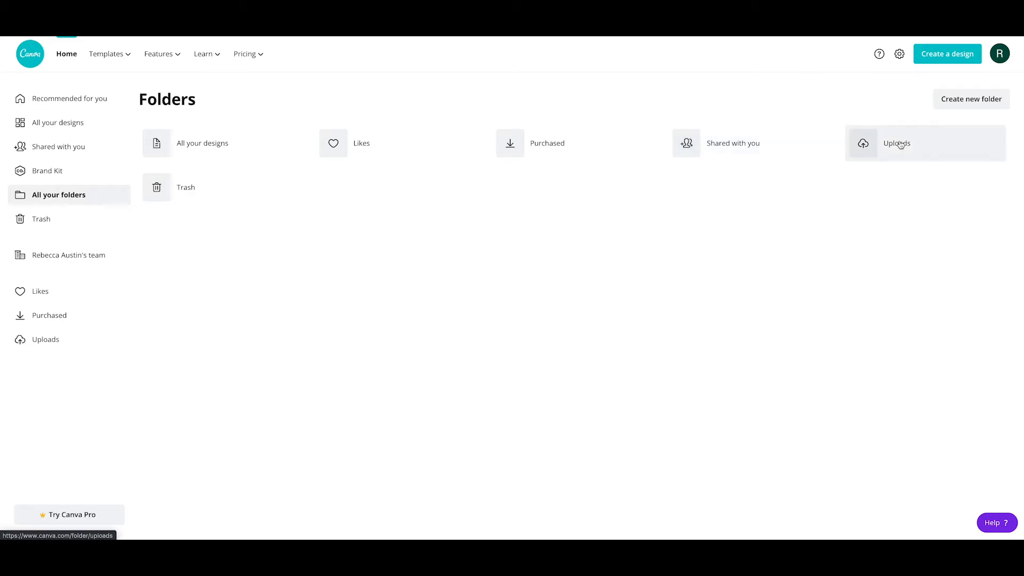
Check the empty Uploads folder and the four designs in Trash, then return to folders
click(897, 143)
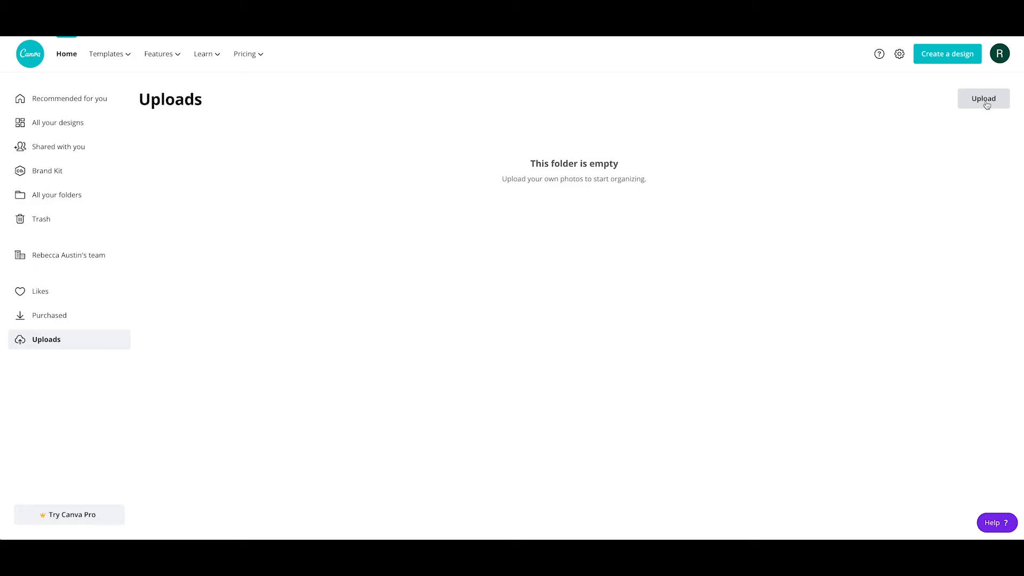
click(41, 219)
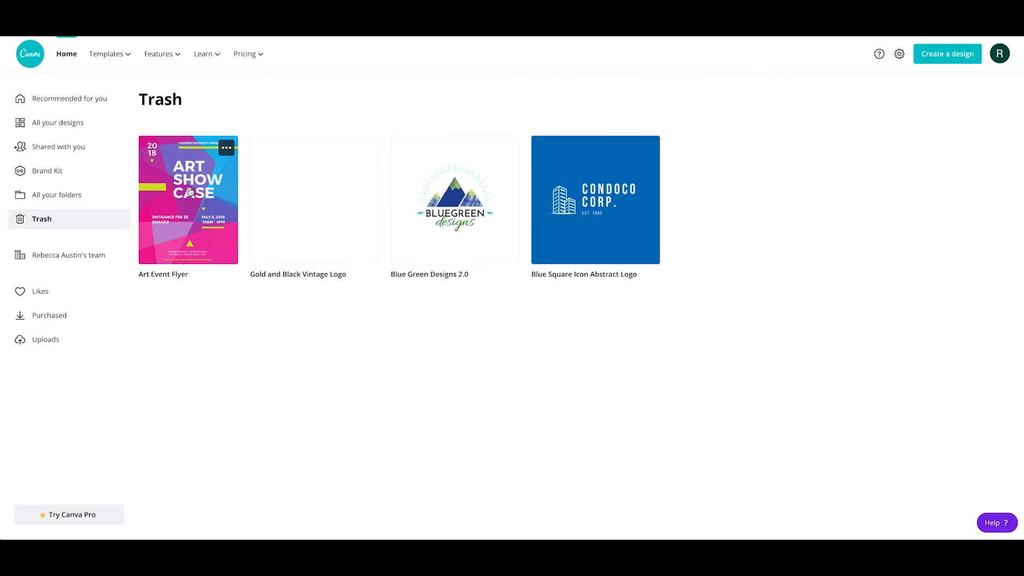
mouse_move(57, 194)
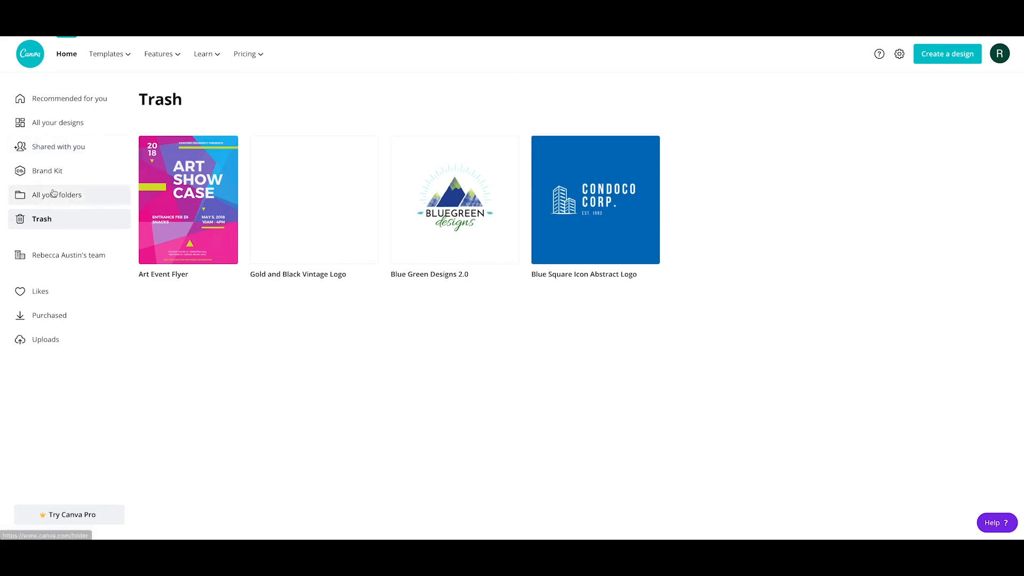
click(56, 195)
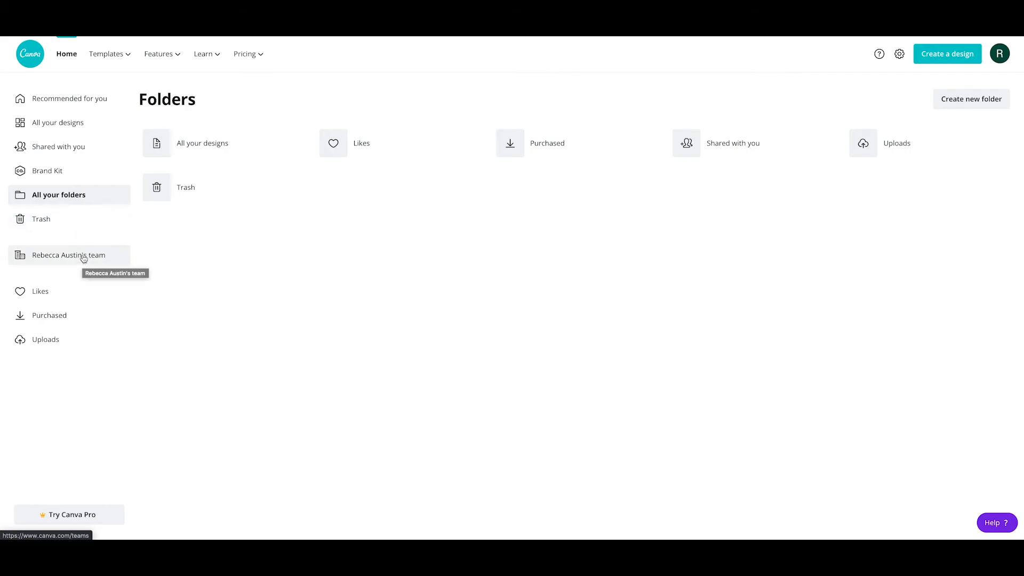
click(67, 255)
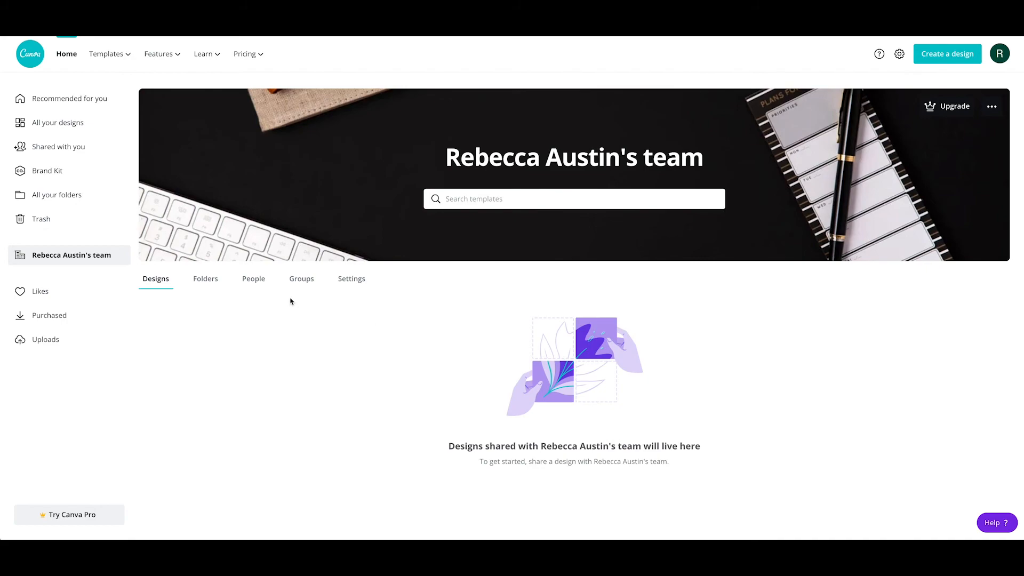
click(254, 279)
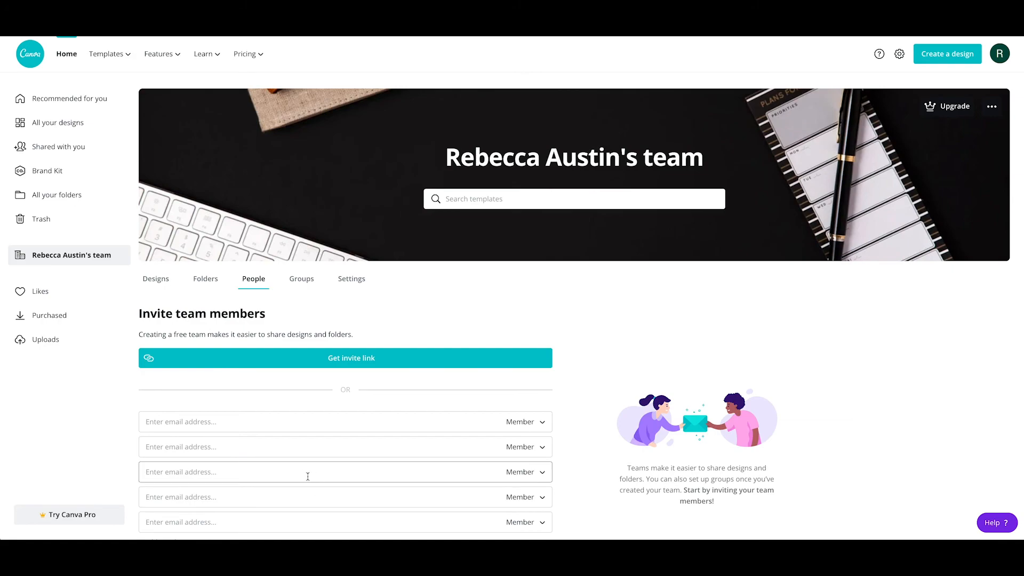
click(301, 279)
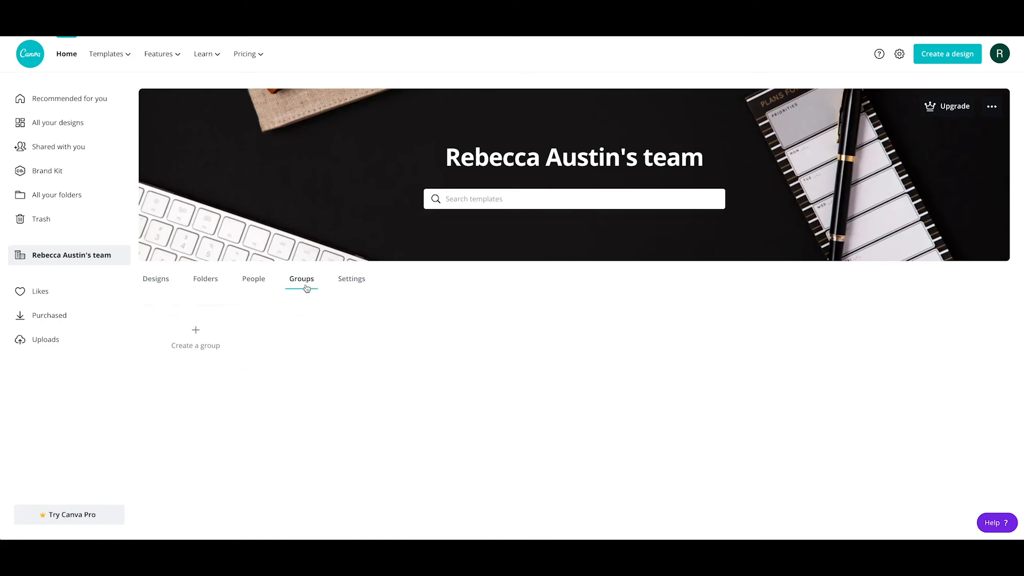
click(205, 278)
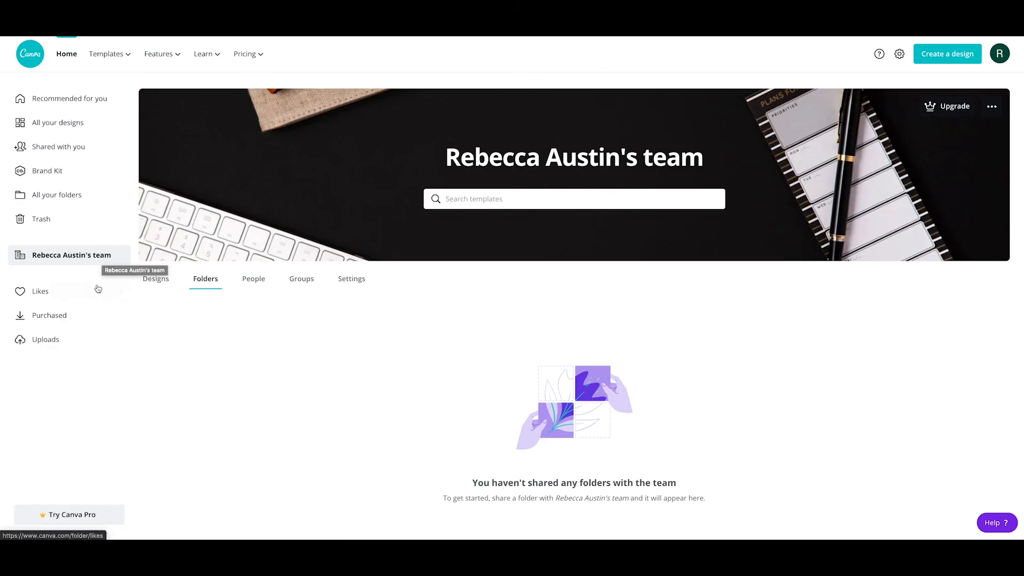
mouse_move(76, 339)
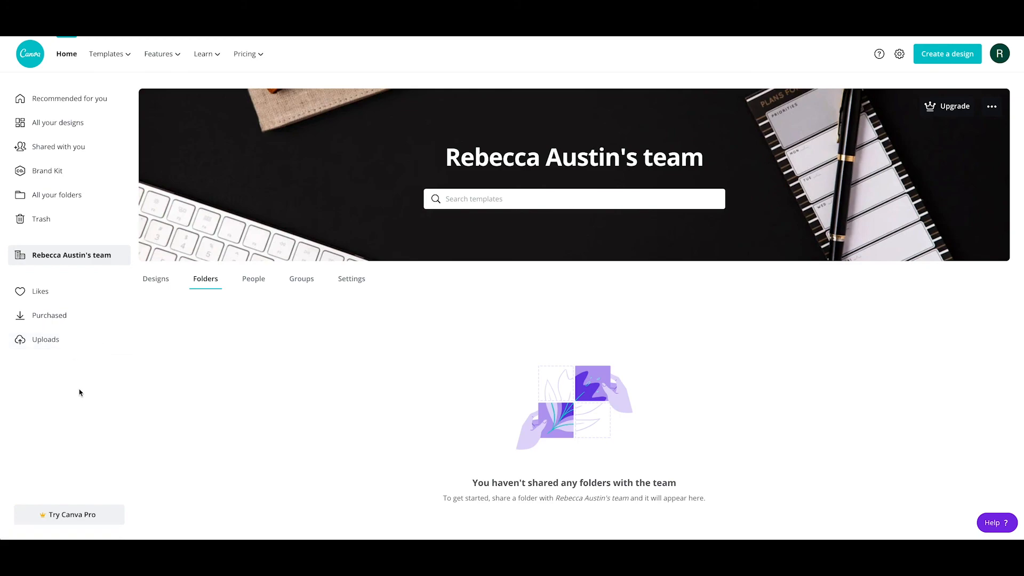
mouse_move(90, 381)
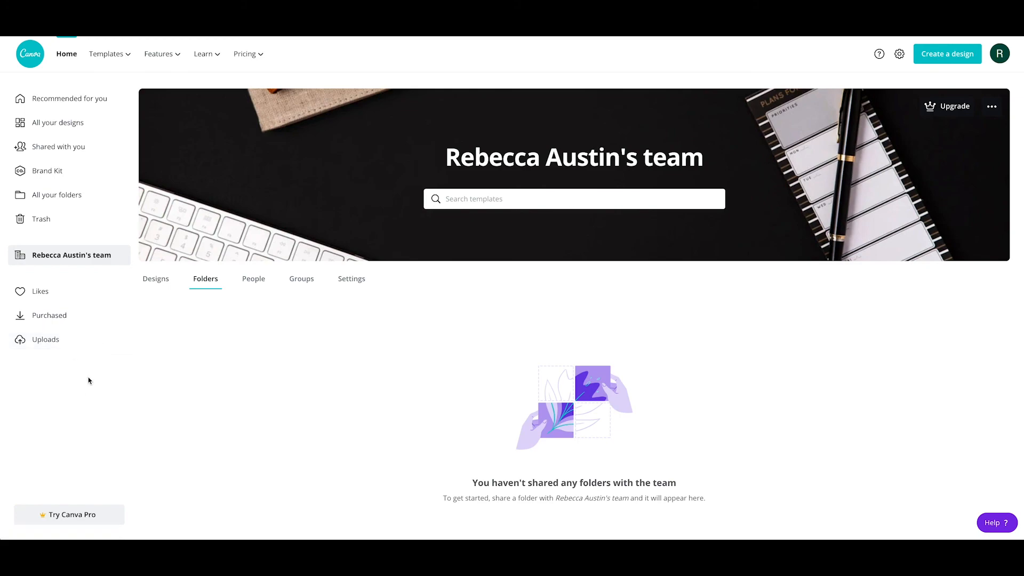